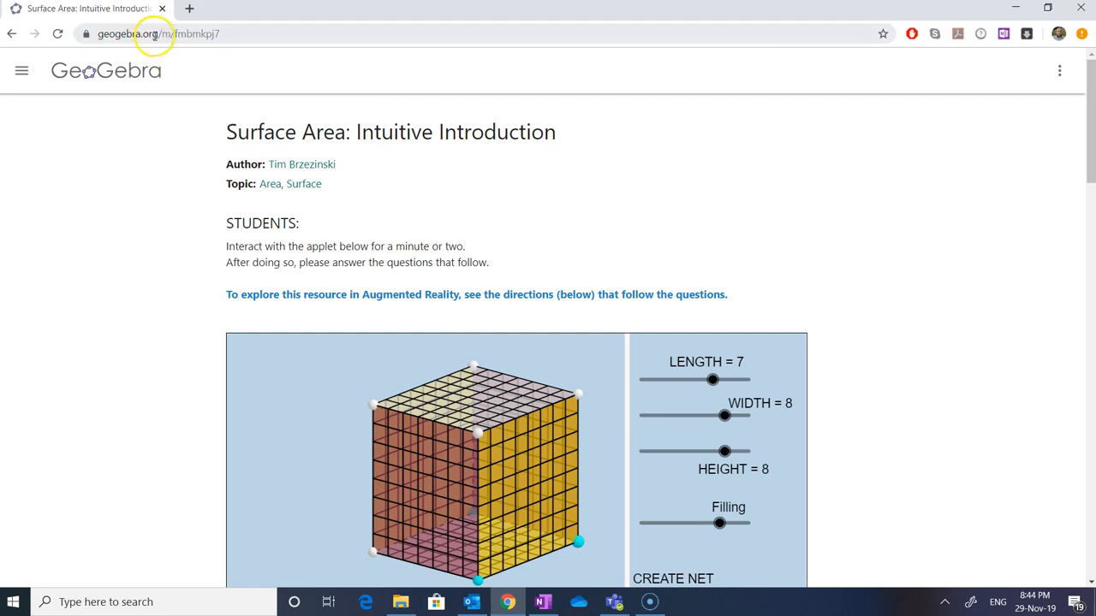
{"action": "mouse_move", "coordinate": [683, 319]}
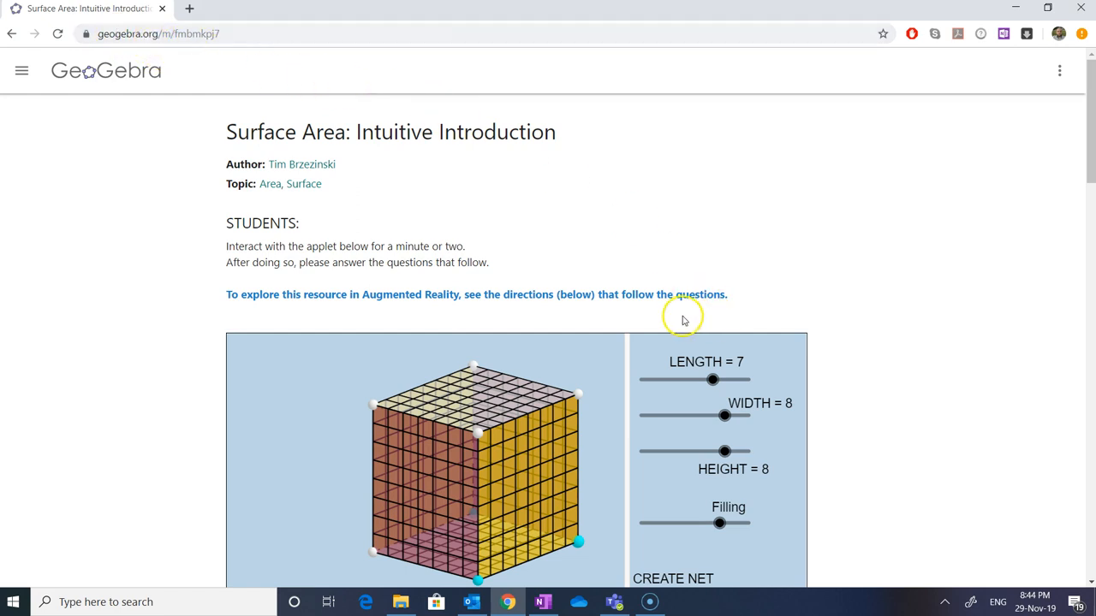
{"action": "mouse_move", "coordinate": [304, 113]}
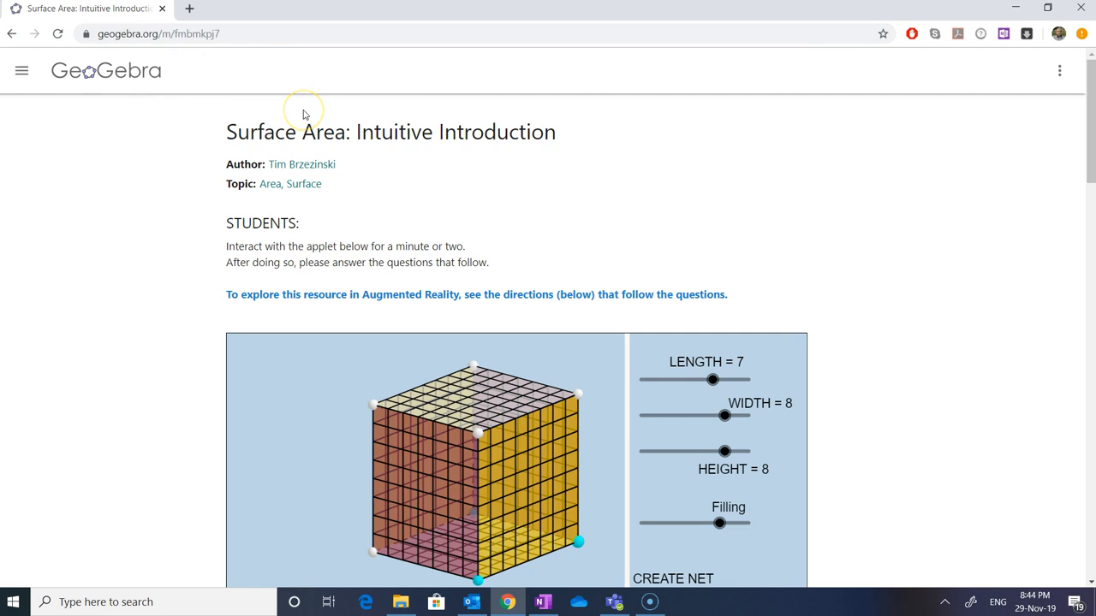
{"action": "mouse_move", "coordinate": [304, 113]}
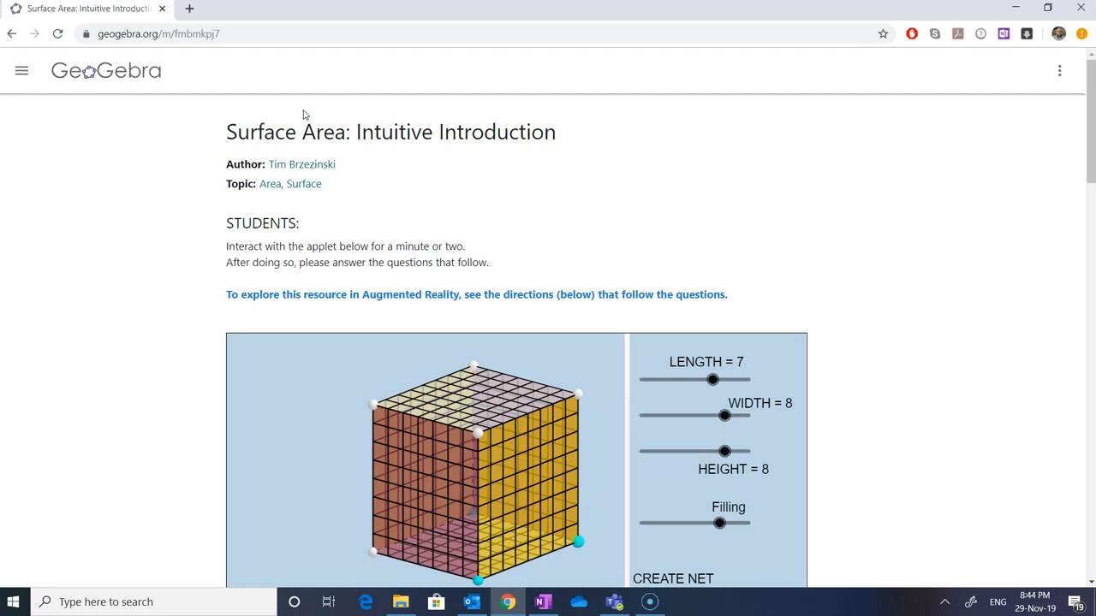
{"action": "mouse_move", "coordinate": [470, 211]}
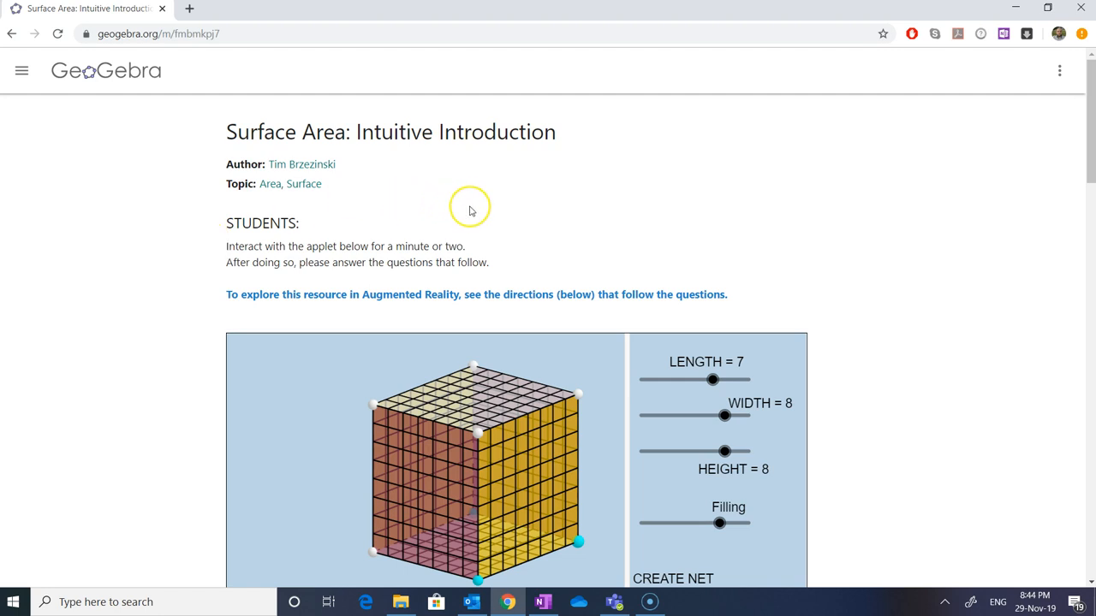
Scroll the Surface Area activity page until the full 3D box applet and sliders show
{"action": "scroll", "scroll_direction": "down", "scroll_amount": 3}
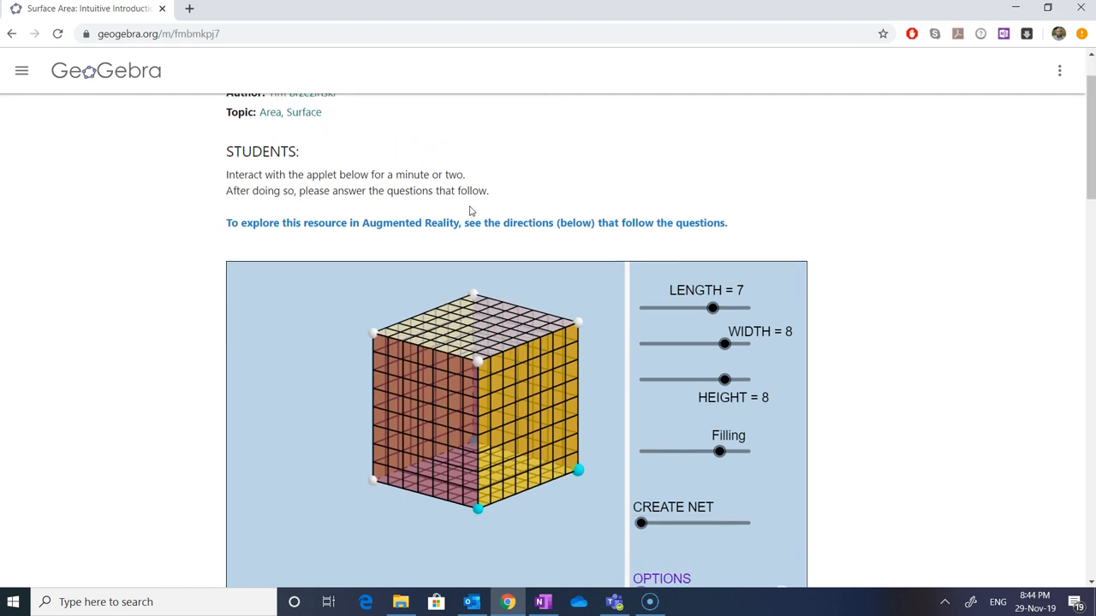
{"action": "scroll", "scroll_direction": "up", "scroll_amount": 3}
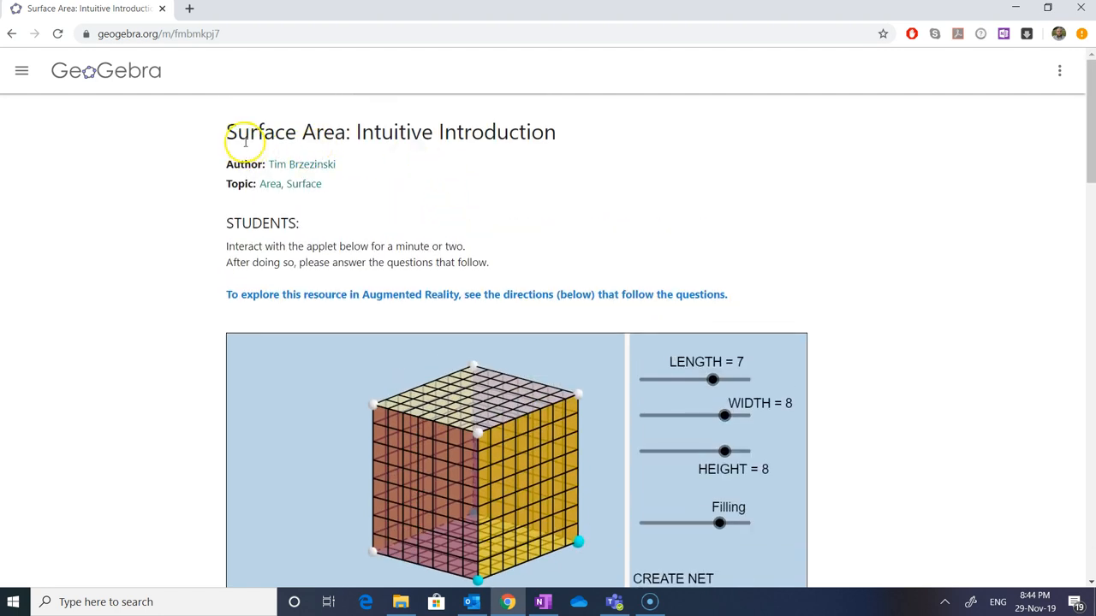
{"action": "mouse_move", "coordinate": [552, 143]}
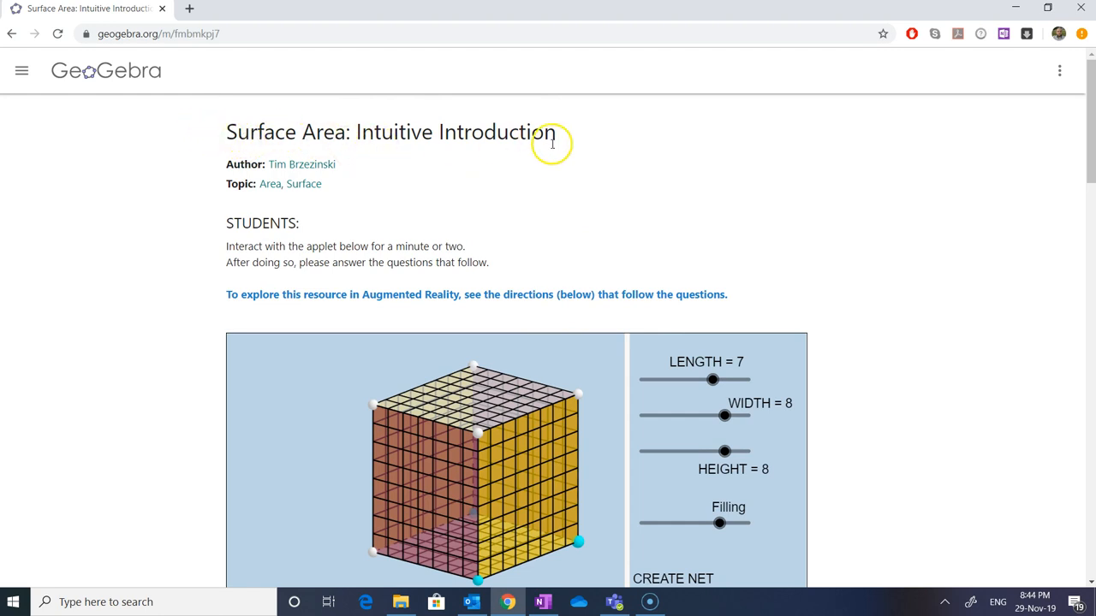
{"action": "scroll", "scroll_direction": "down", "scroll_amount": 3}
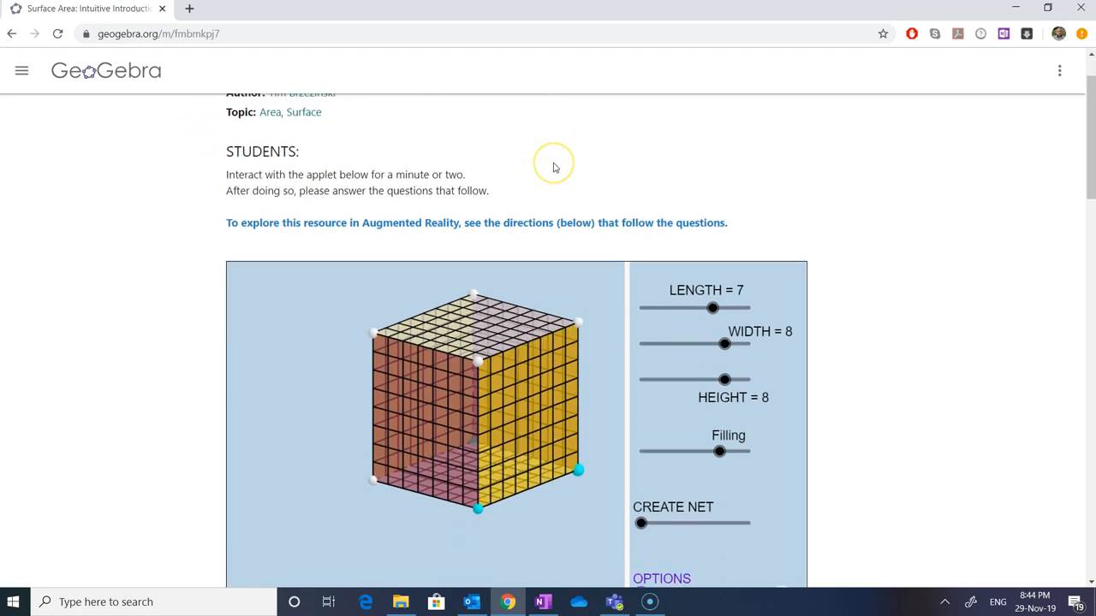
{"action": "scroll", "scroll_direction": "down", "scroll_amount": 3}
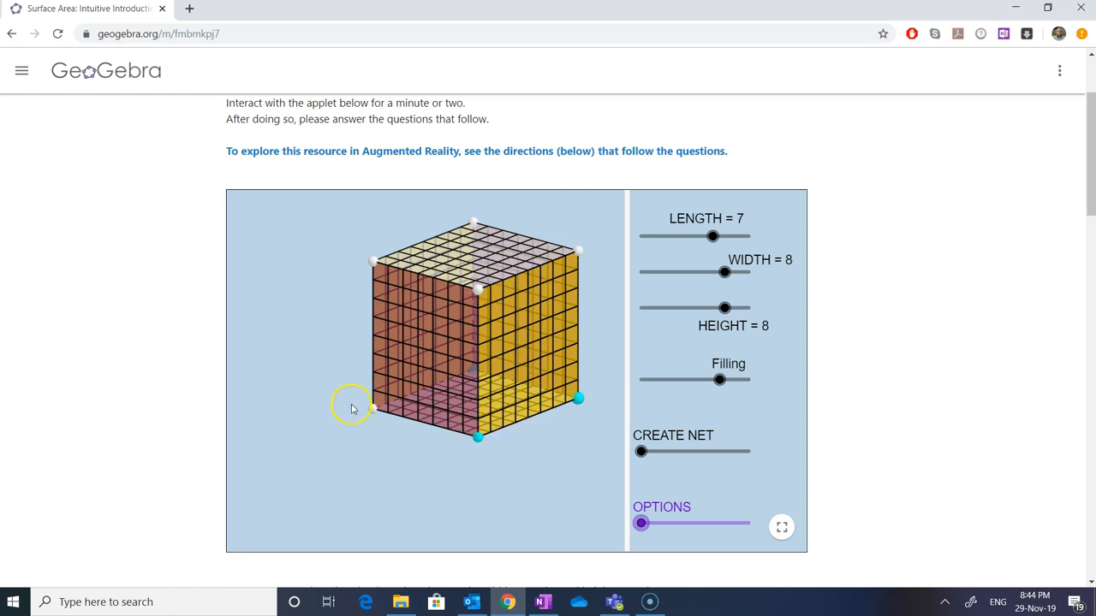
{"action": "mouse_move", "coordinate": [458, 315]}
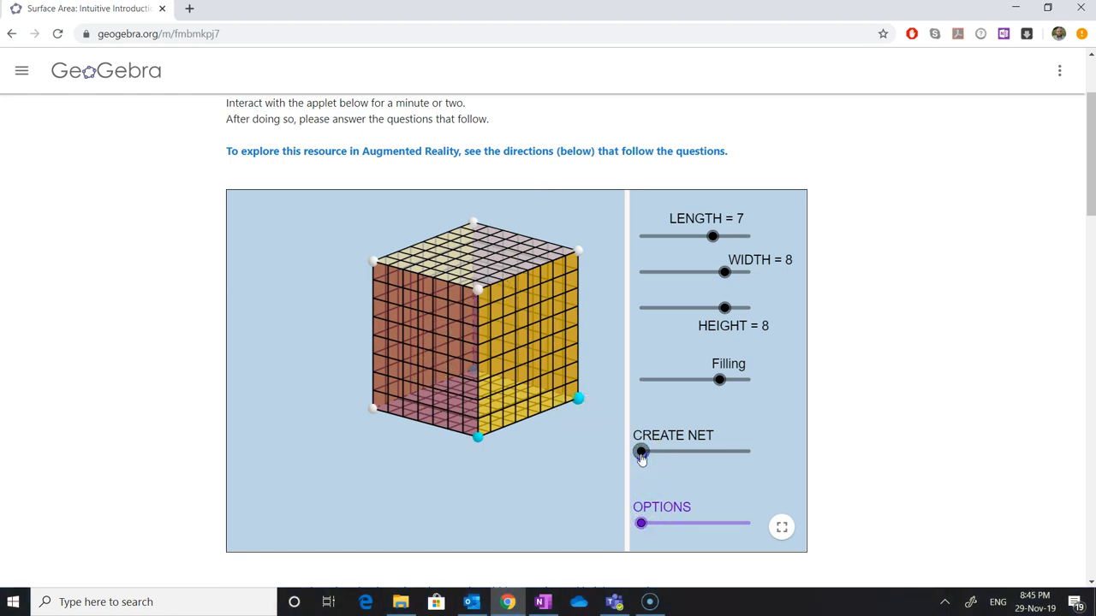
{"action": "left_click_drag", "start_coordinate": [643, 451], "coordinate": [749, 451]}
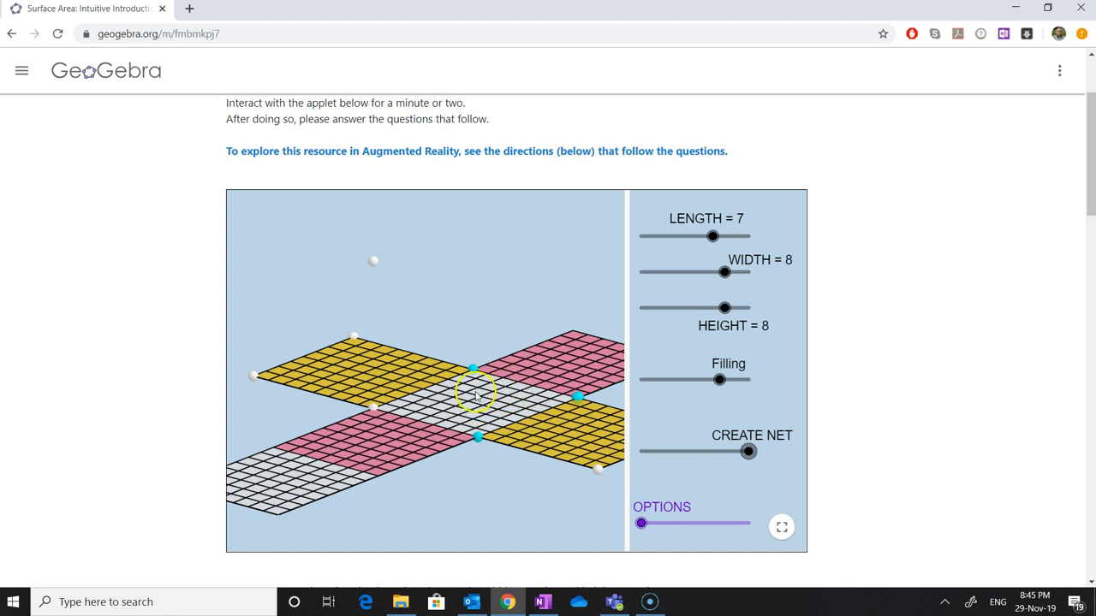
{"action": "mouse_move", "coordinate": [264, 517]}
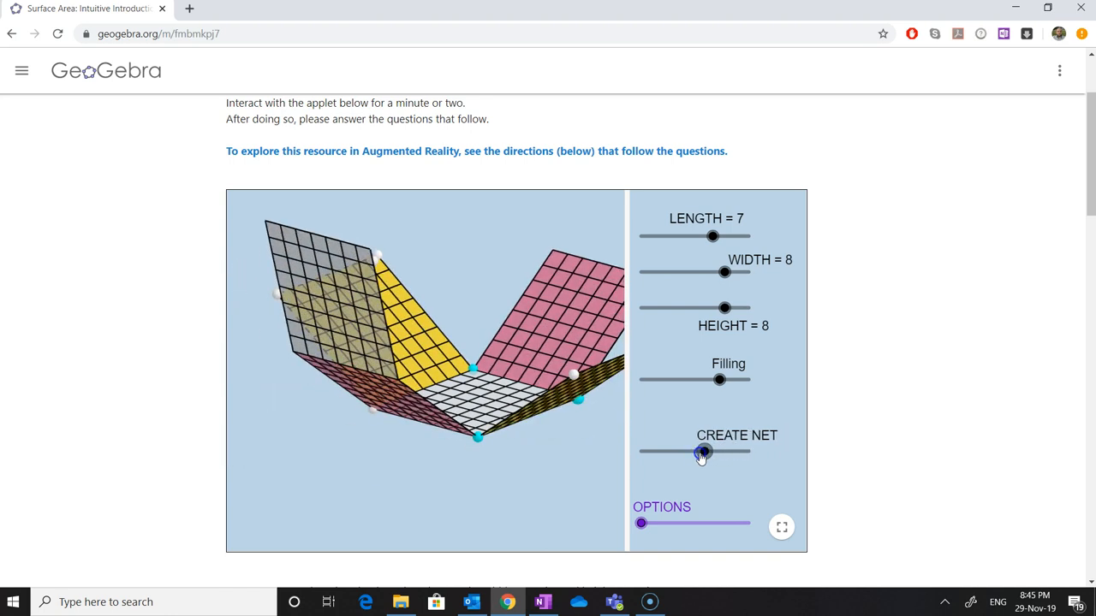
{"action": "left_click_drag", "start_coordinate": [702, 451], "coordinate": [660, 452]}
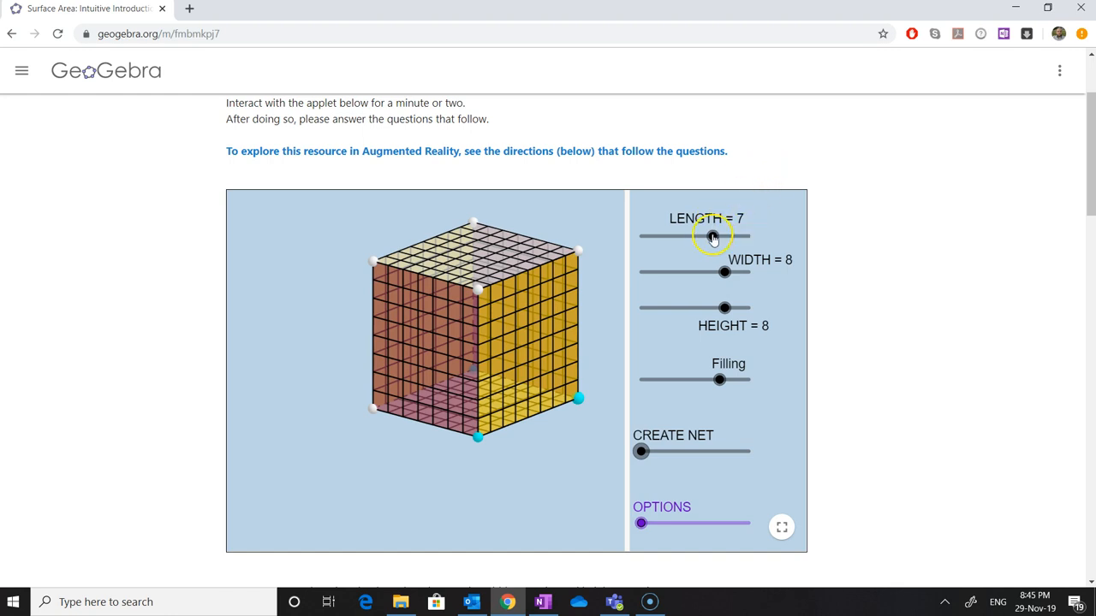
Adjust the sliders to settle the cuboid at length 8 and width 5
{"action": "left_click_drag", "start_coordinate": [711, 237], "coordinate": [683, 236]}
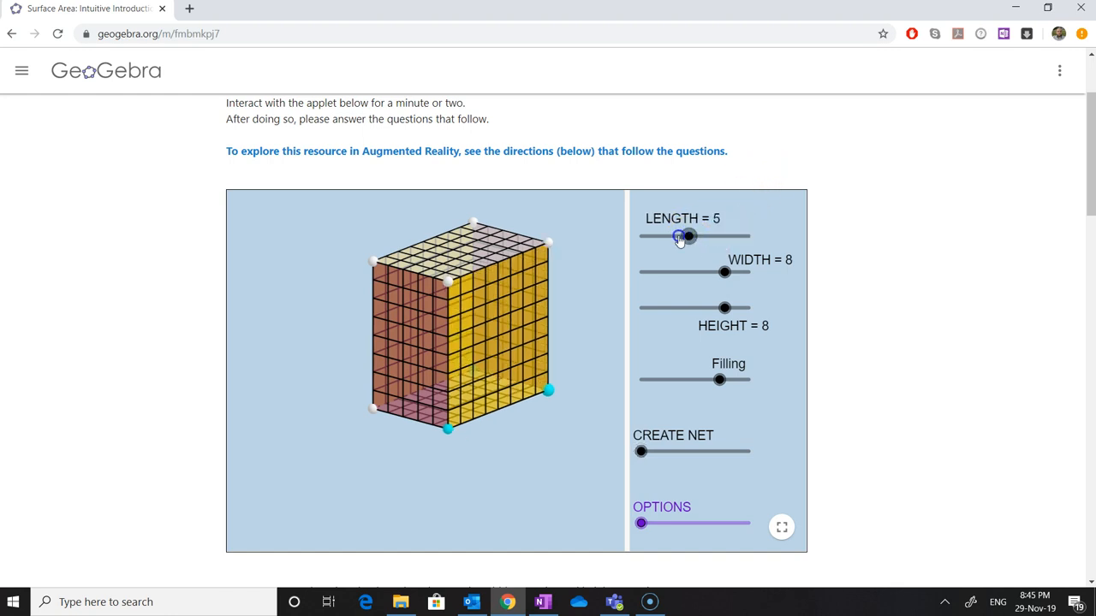
{"action": "left_click_drag", "start_coordinate": [682, 236], "coordinate": [740, 236]}
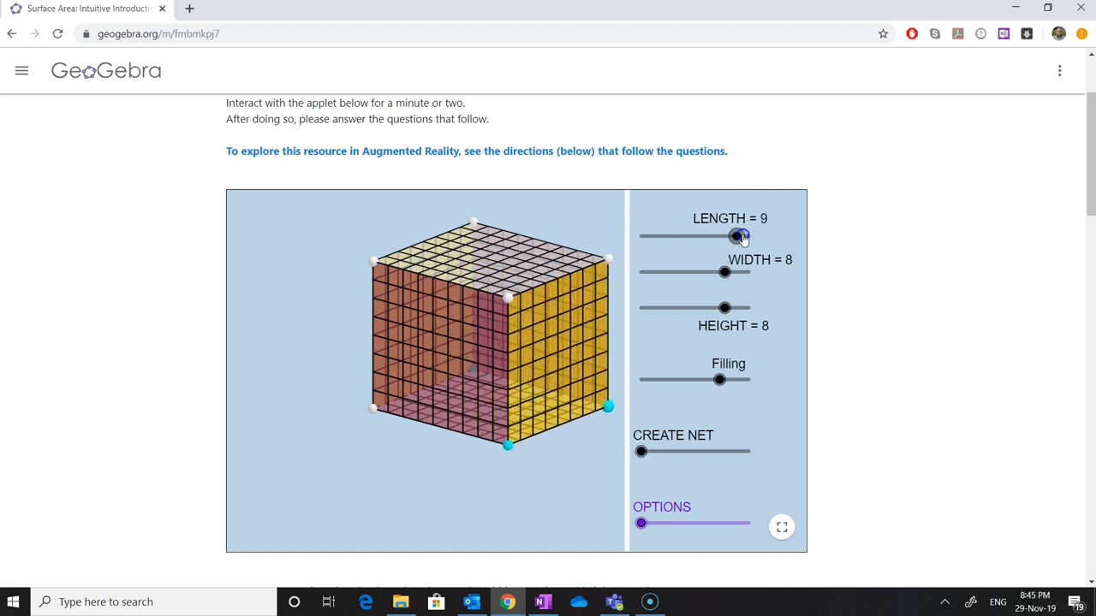
{"action": "left_click_drag", "start_coordinate": [742, 237], "coordinate": [701, 237]}
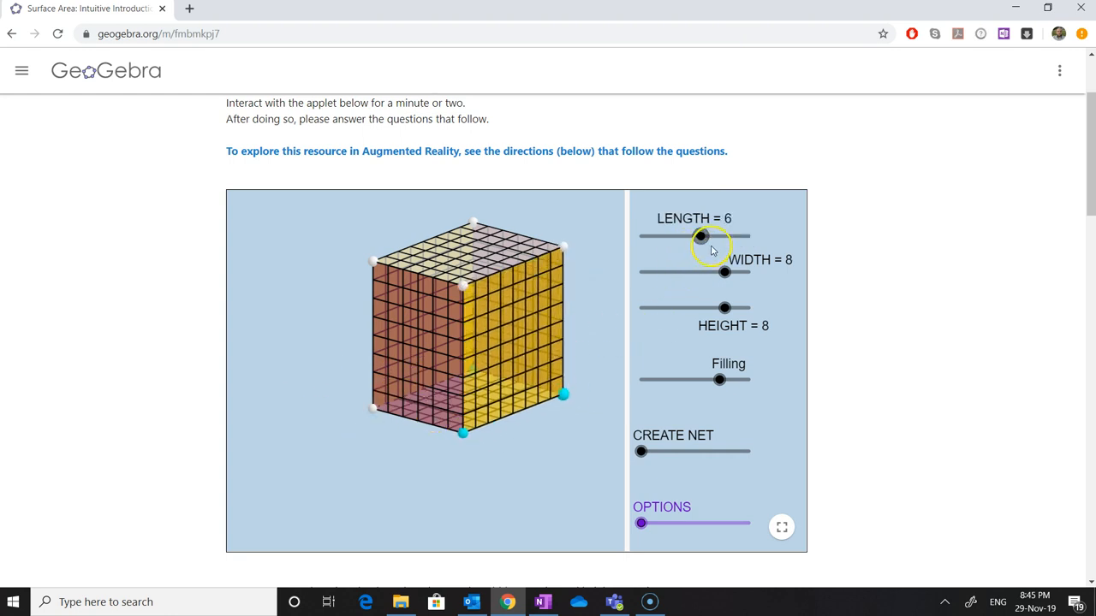
{"action": "left_click_drag", "start_coordinate": [701, 238], "coordinate": [713, 237]}
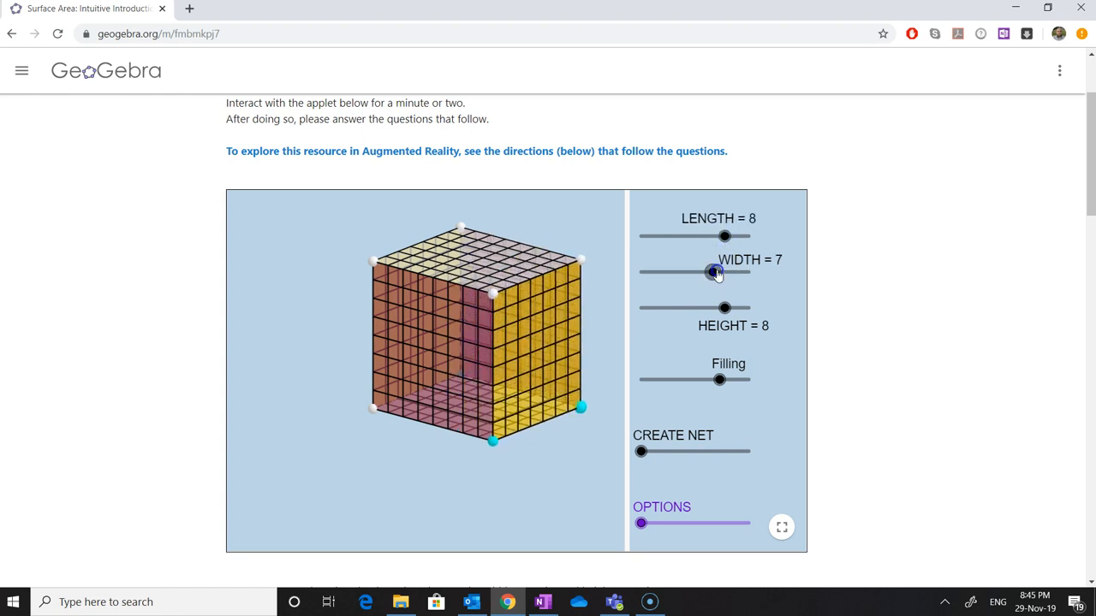
{"action": "left_click_drag", "start_coordinate": [717, 271], "coordinate": [734, 271]}
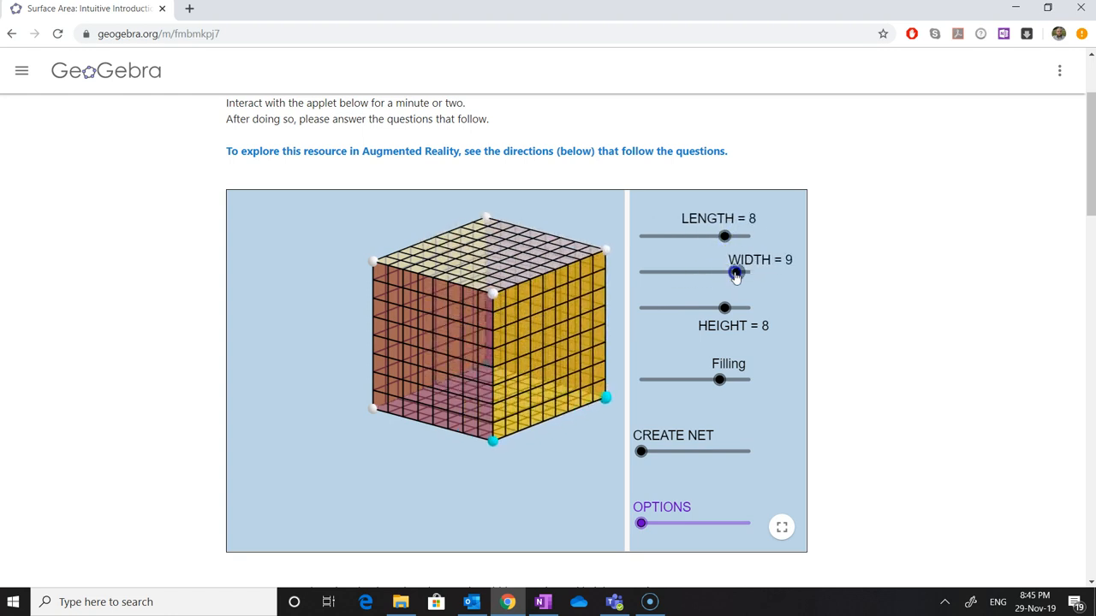
{"action": "left_click_drag", "start_coordinate": [735, 273], "coordinate": [703, 272]}
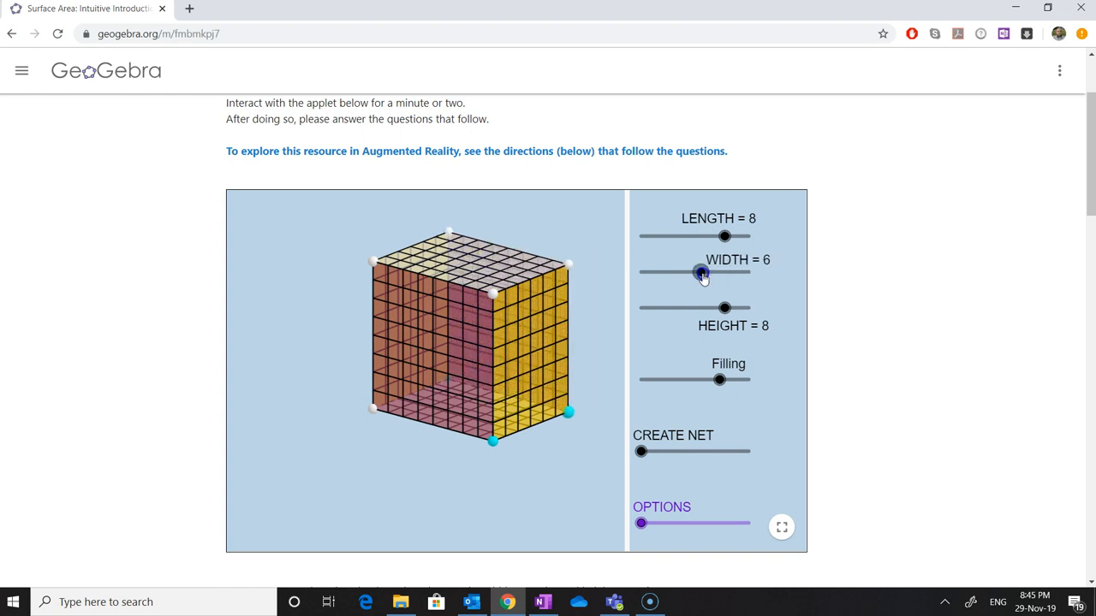
{"action": "left_click_drag", "start_coordinate": [702, 272], "coordinate": [689, 272]}
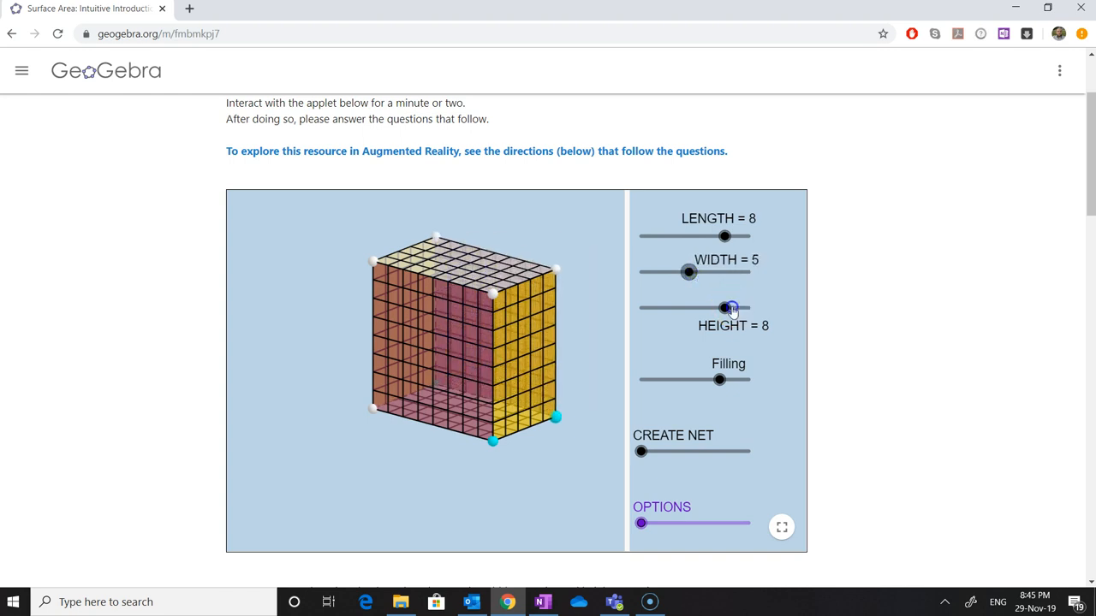
Set the cuboid's height to 9 and rotate the 3D view to another angle
{"action": "left_click_drag", "start_coordinate": [727, 307], "coordinate": [738, 307]}
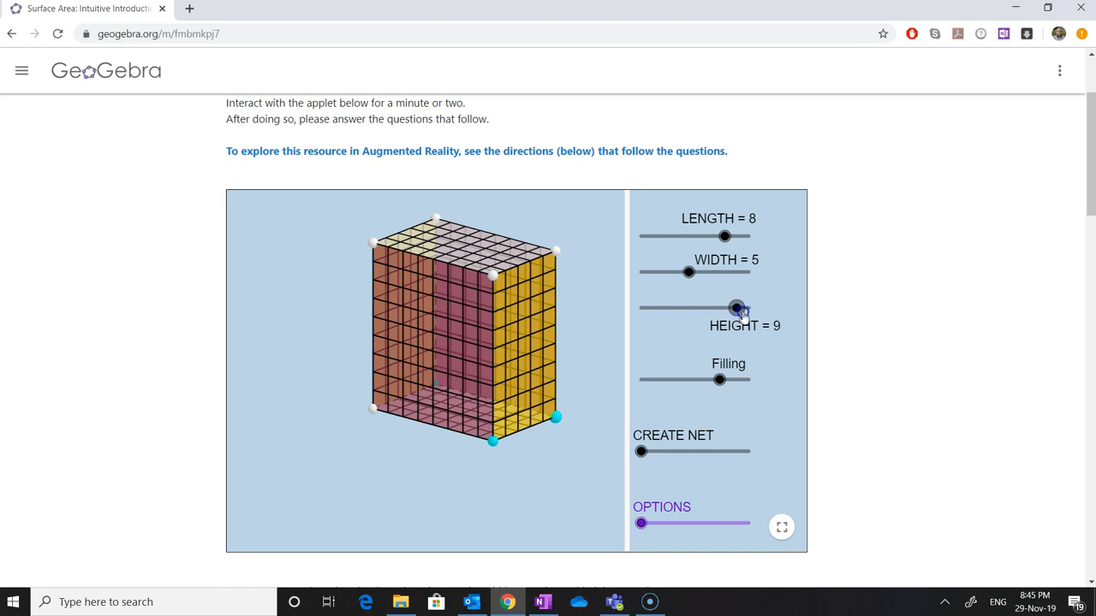
{"action": "left_click_drag", "start_coordinate": [737, 307], "coordinate": [726, 308]}
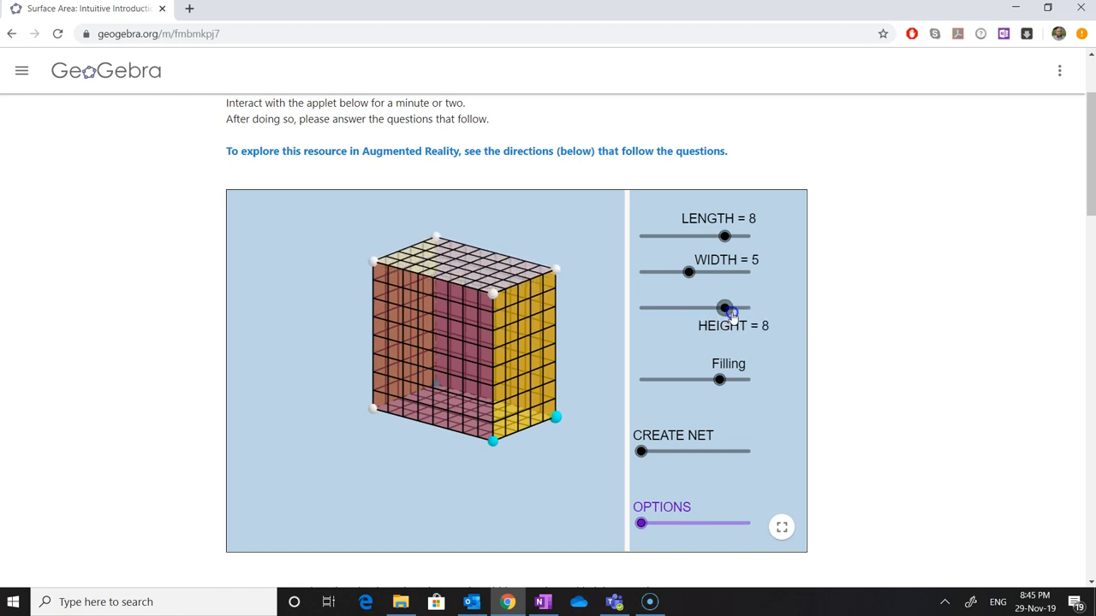
{"action": "left_click_drag", "start_coordinate": [726, 307], "coordinate": [736, 308]}
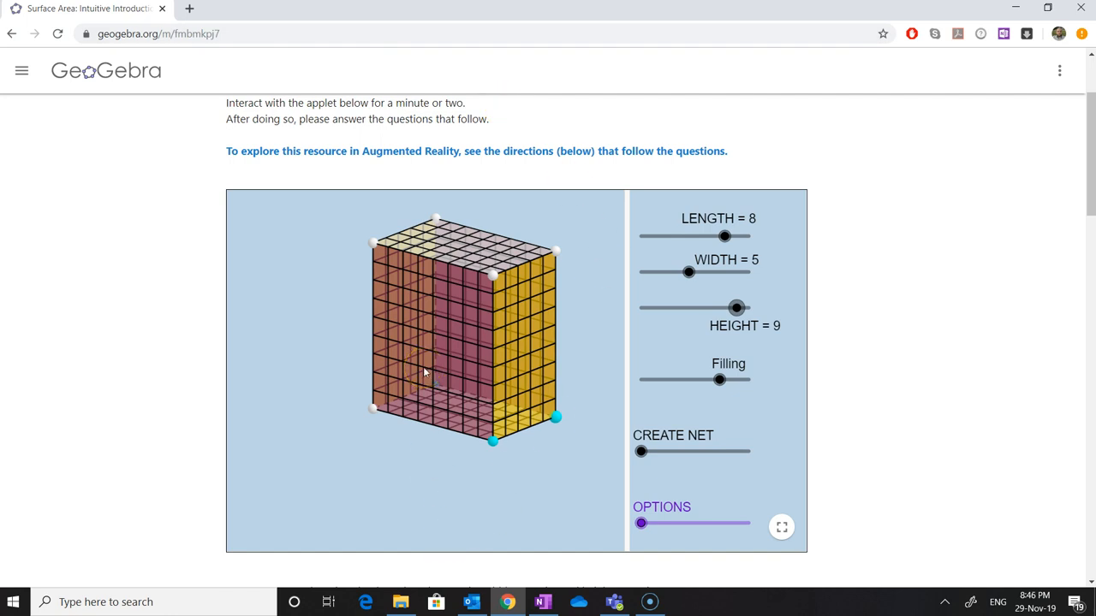
{"action": "left_click_drag", "start_coordinate": [428, 373], "coordinate": [393, 278]}
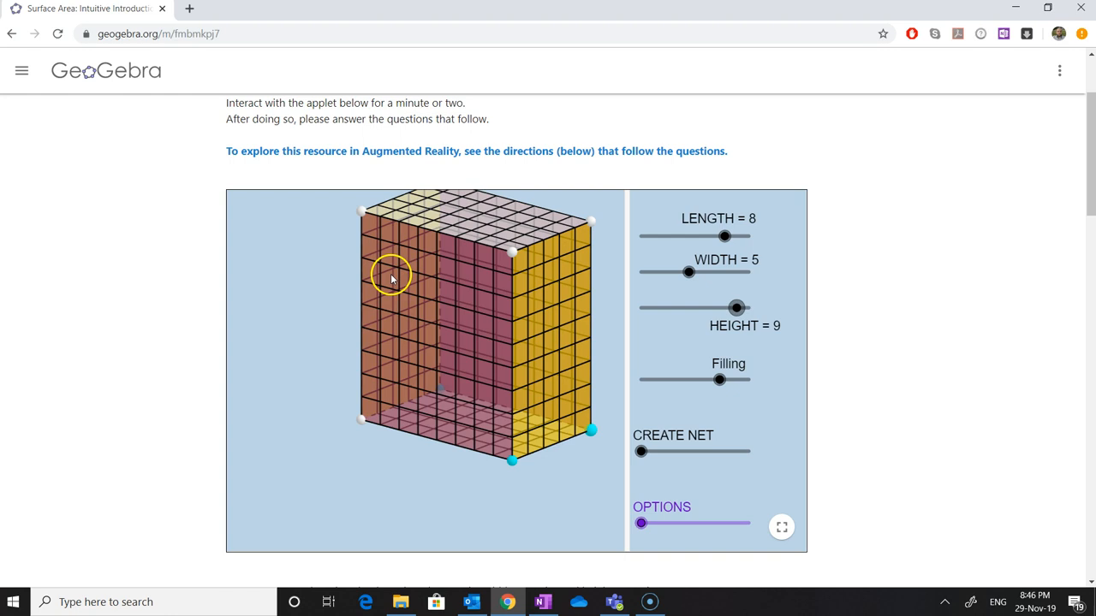
{"action": "right_click", "coordinate": [158, 33]}
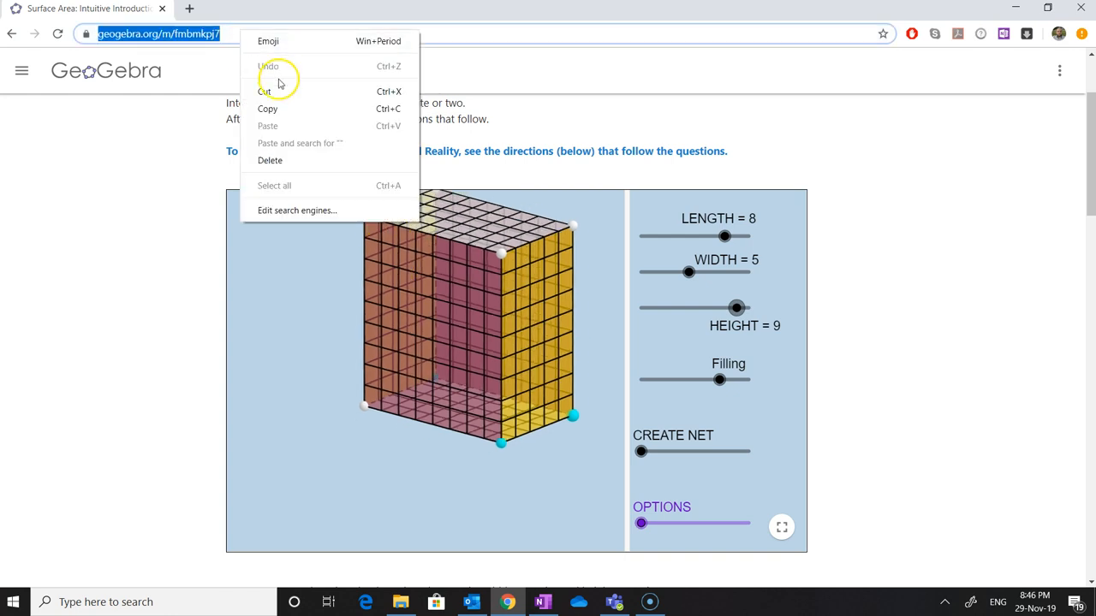
Copy the activity's web address and paste it onto OneNote's Geogebra page
{"action": "left_click", "coordinate": [544, 602]}
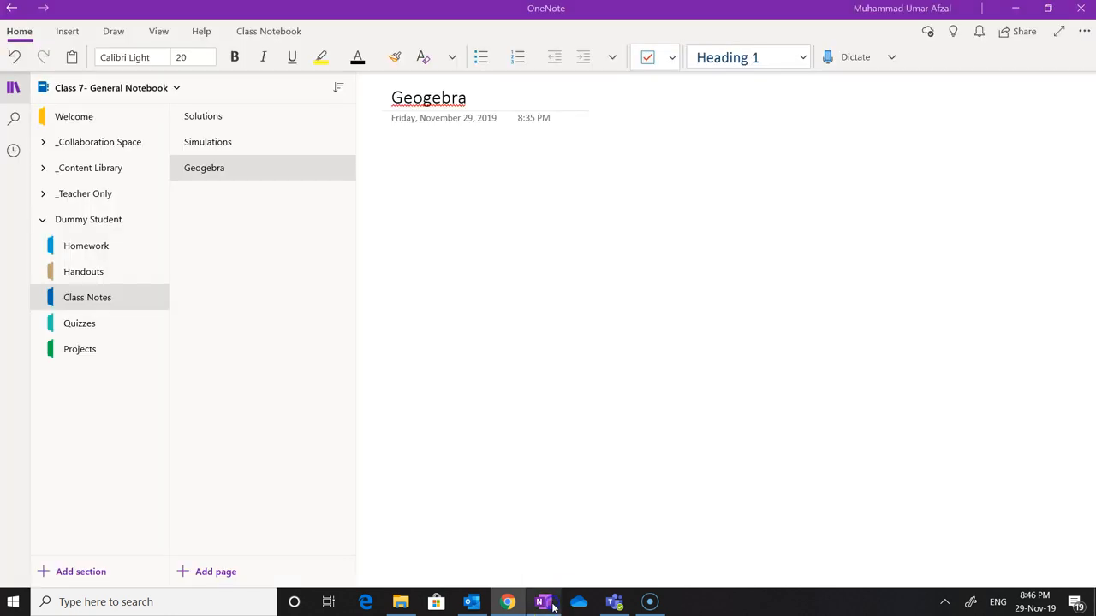
{"action": "left_click", "coordinate": [401, 149]}
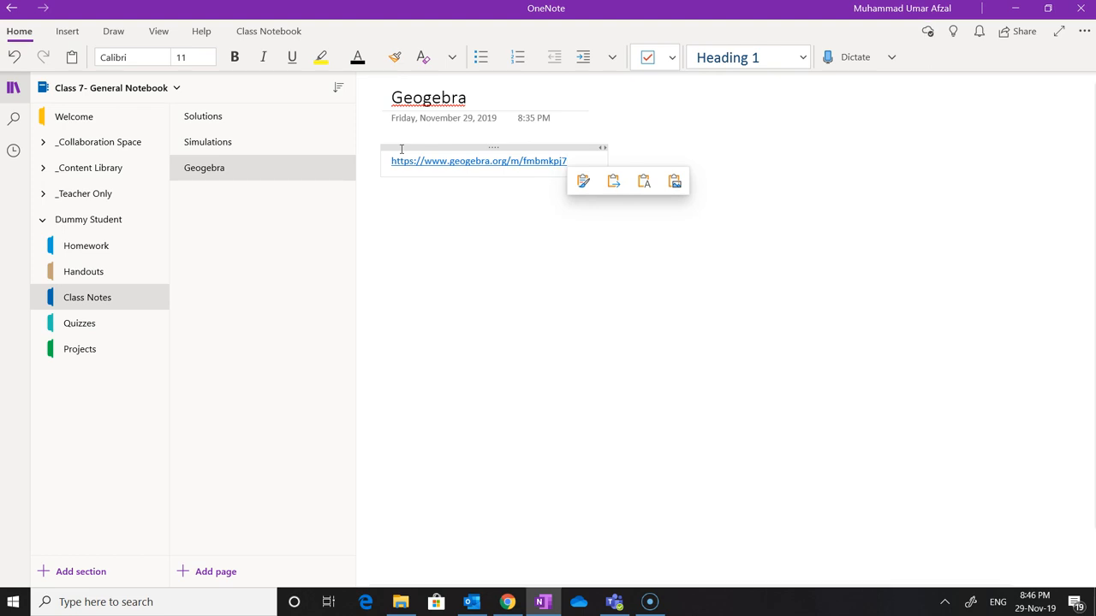
{"action": "mouse_move", "coordinate": [623, 288]}
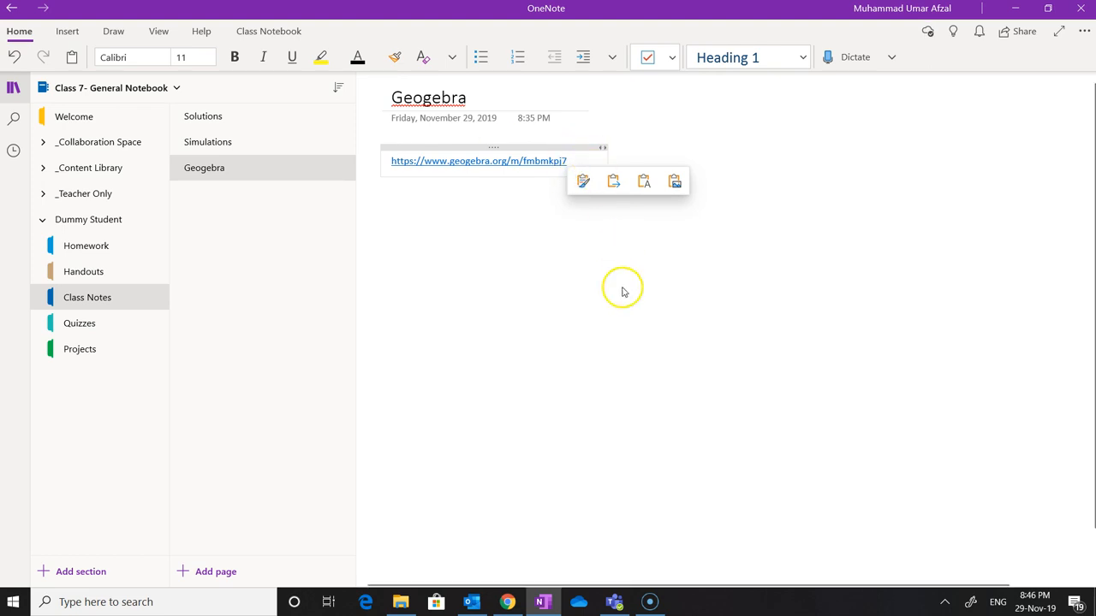
{"action": "mouse_move", "coordinate": [634, 334]}
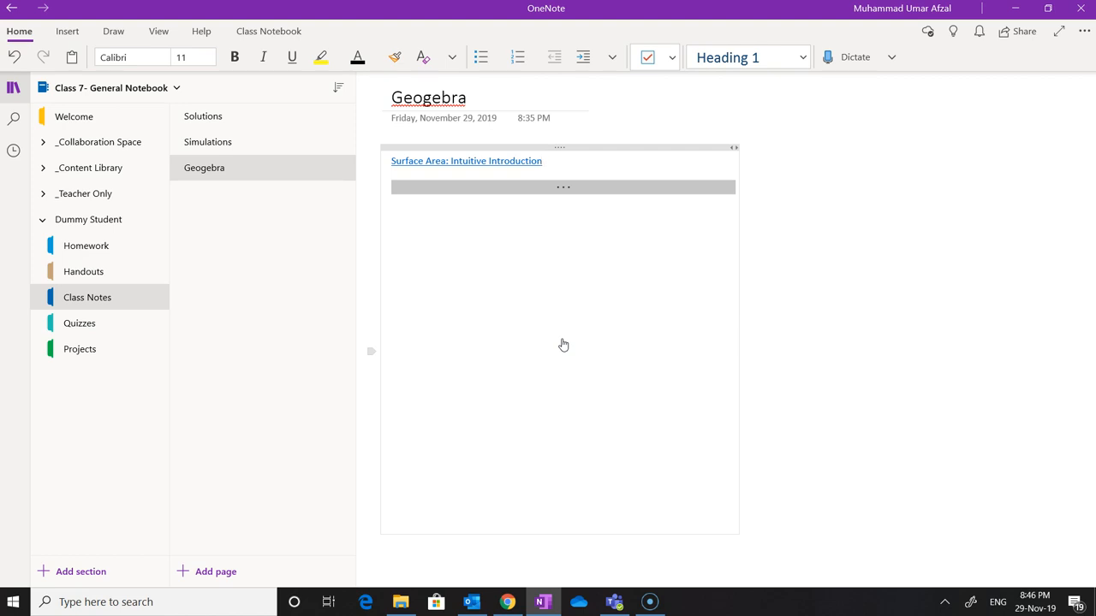
{"action": "mouse_move", "coordinate": [573, 328]}
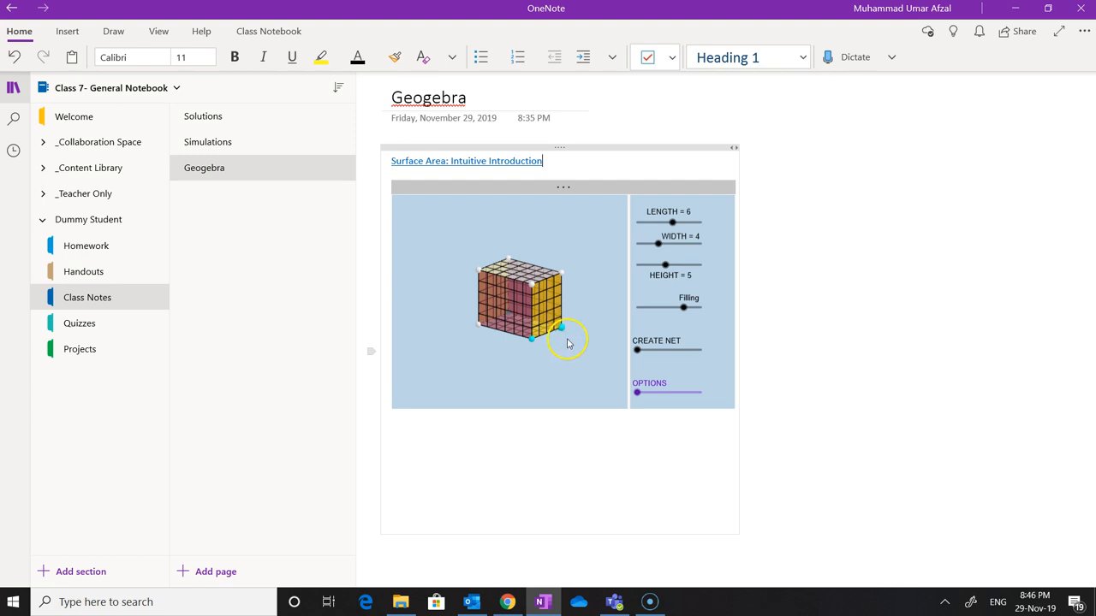
{"action": "mouse_move", "coordinate": [740, 453]}
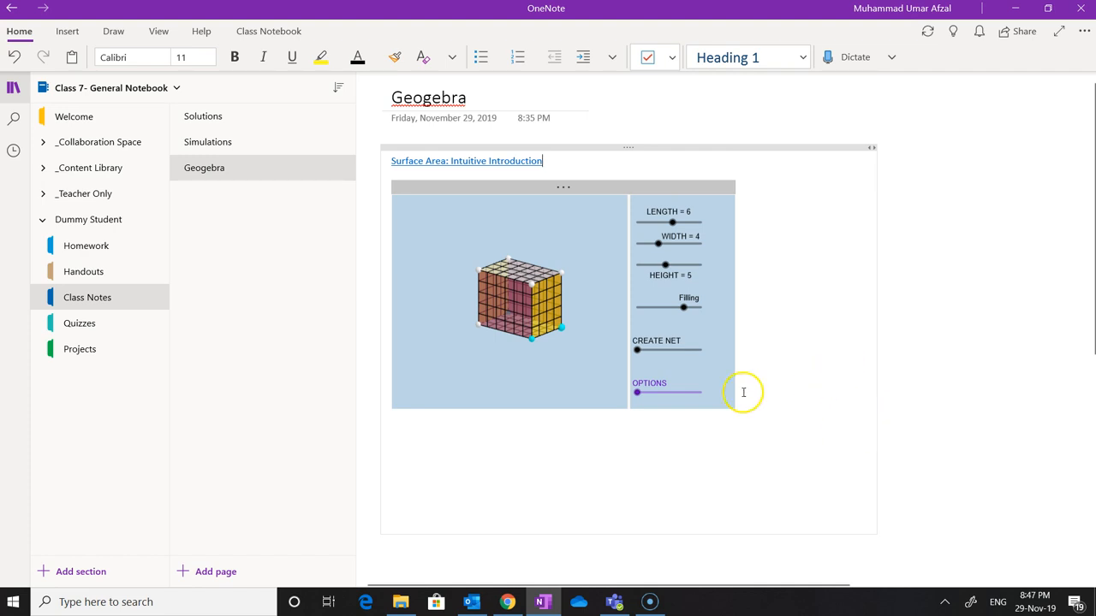
{"action": "mouse_move", "coordinate": [531, 287]}
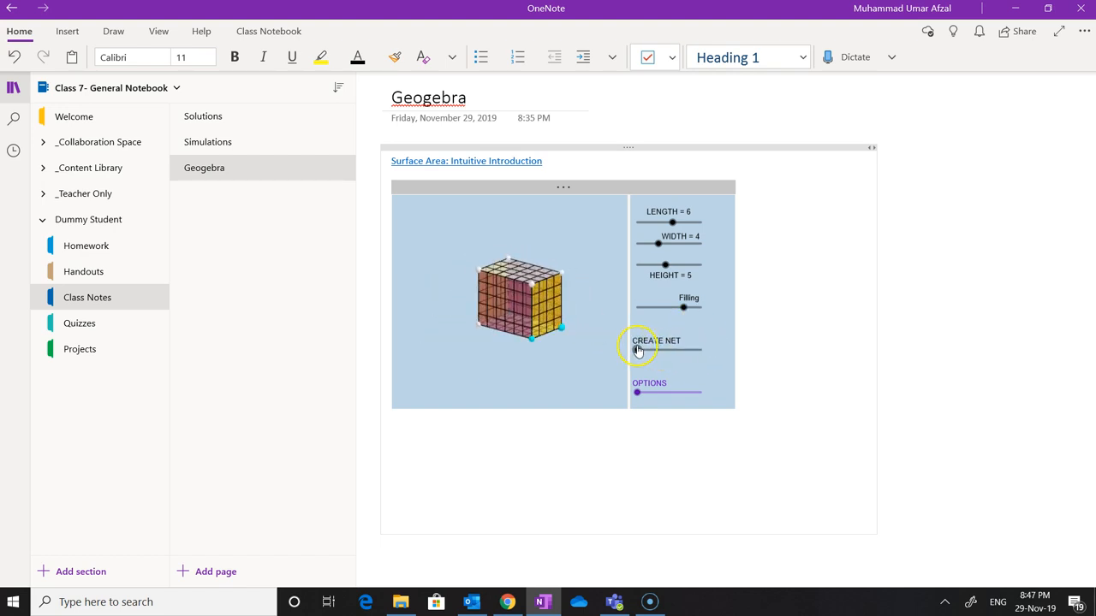
{"action": "left_click", "coordinate": [668, 352]}
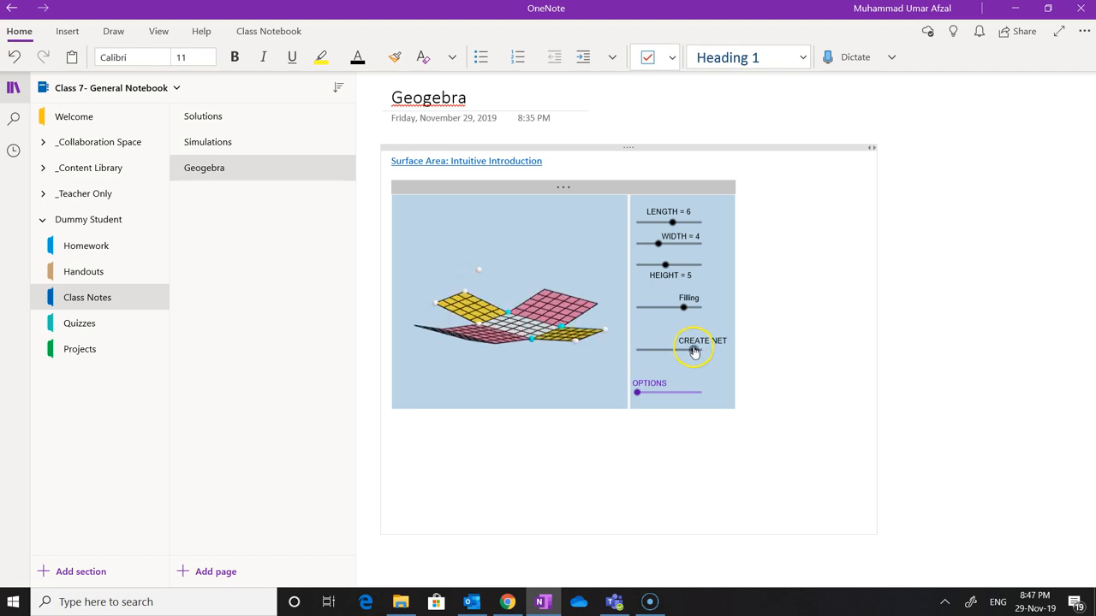
{"action": "left_click", "coordinate": [694, 349]}
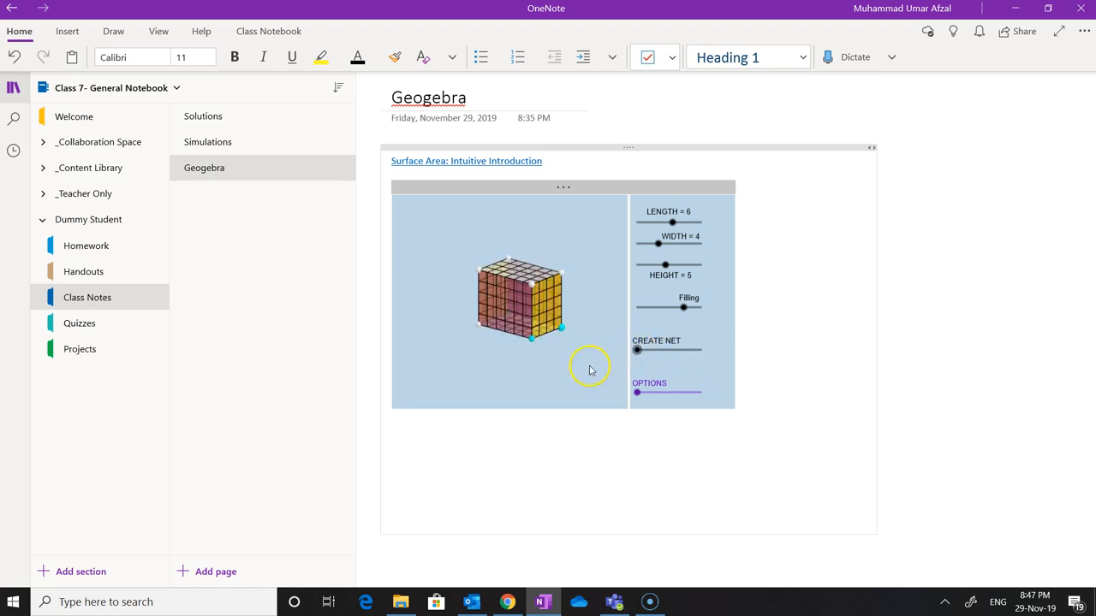
{"action": "mouse_move", "coordinate": [535, 308]}
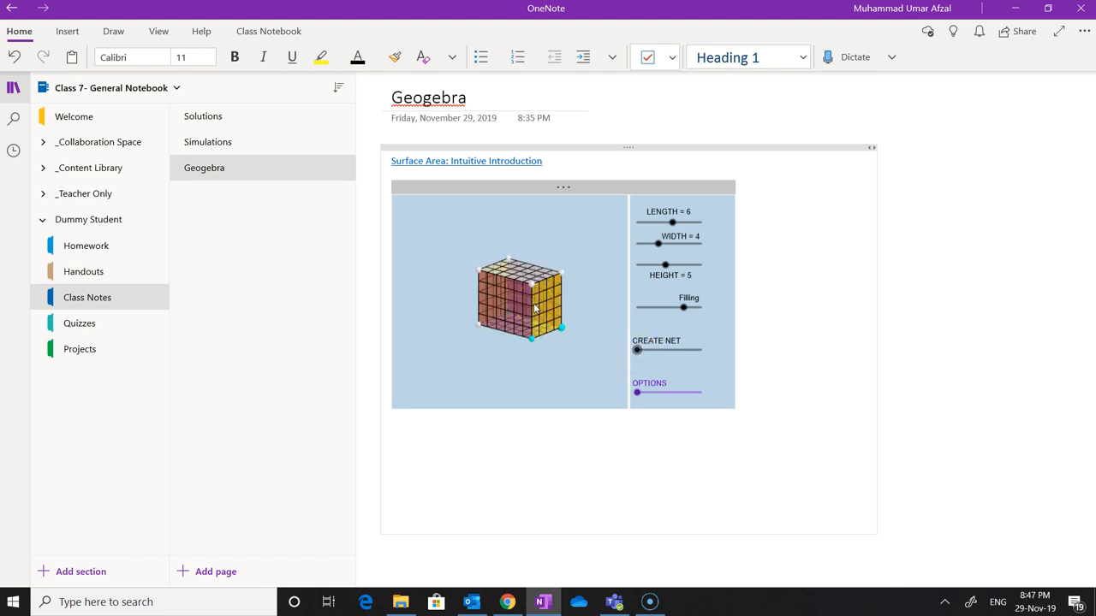